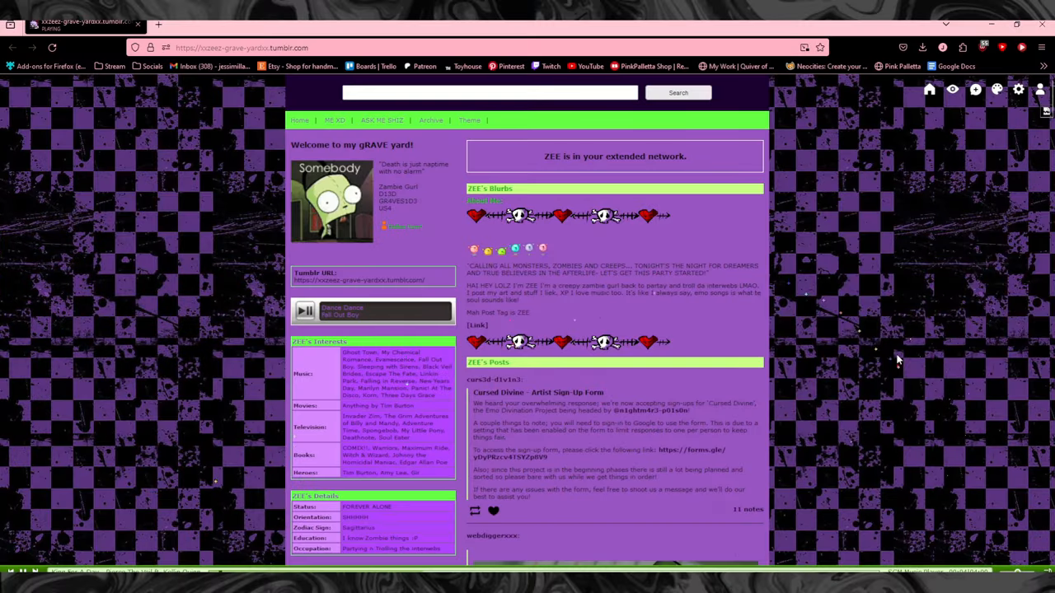
Step: Scroll the gRAVE yard blog feed down to the Older Posts link at the bottom
scroll("down", 3)
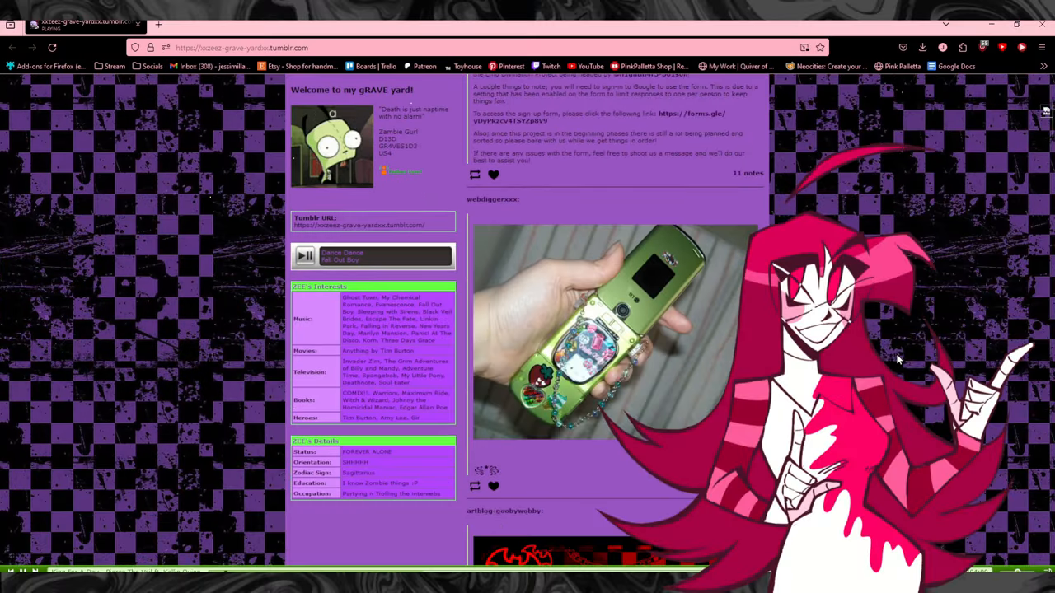
scroll("down", 3)
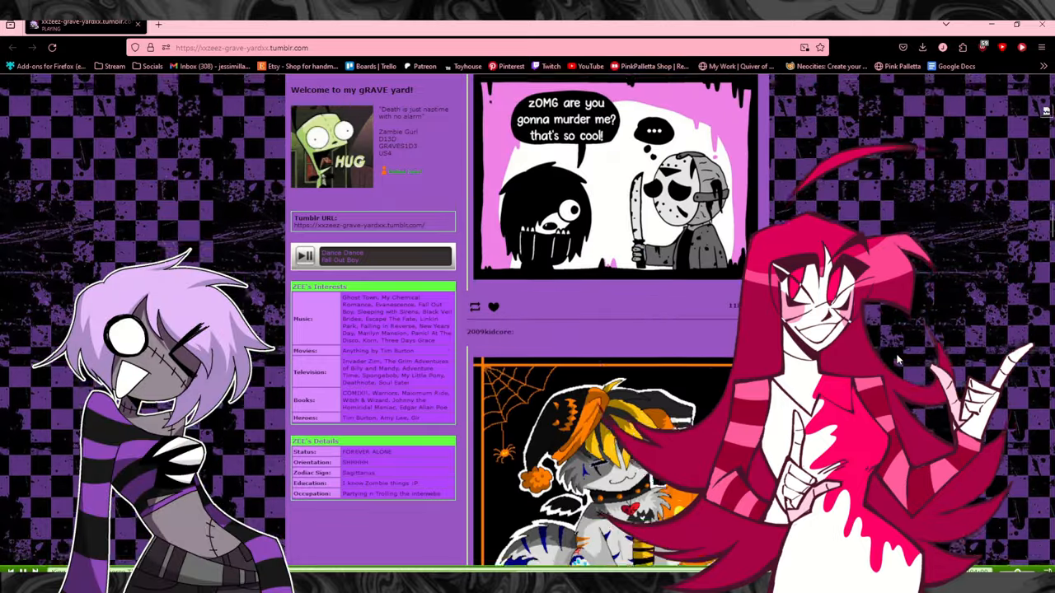
scroll("down", 3)
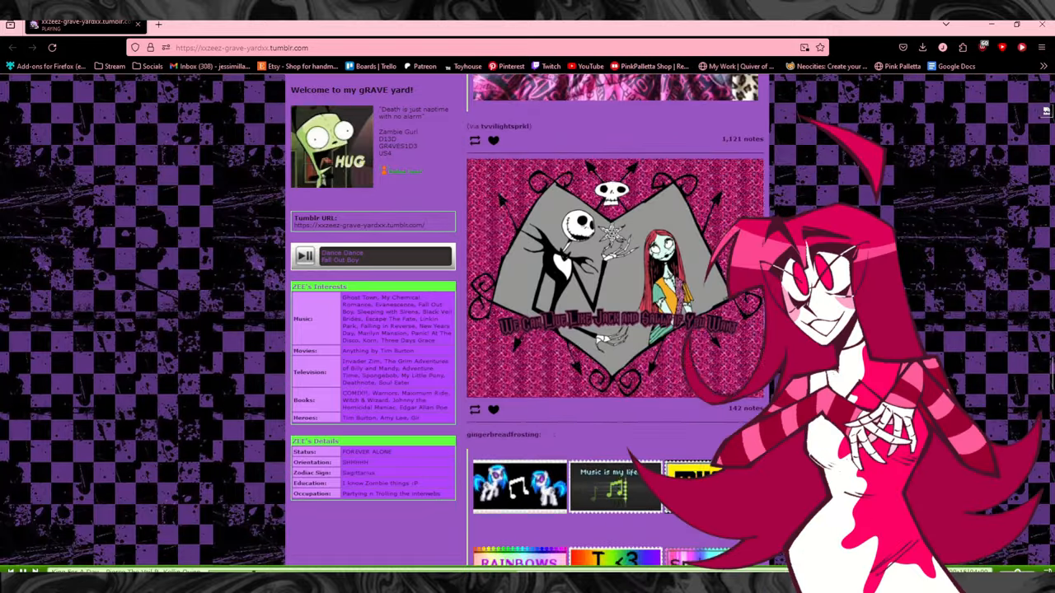
scroll("down", 3)
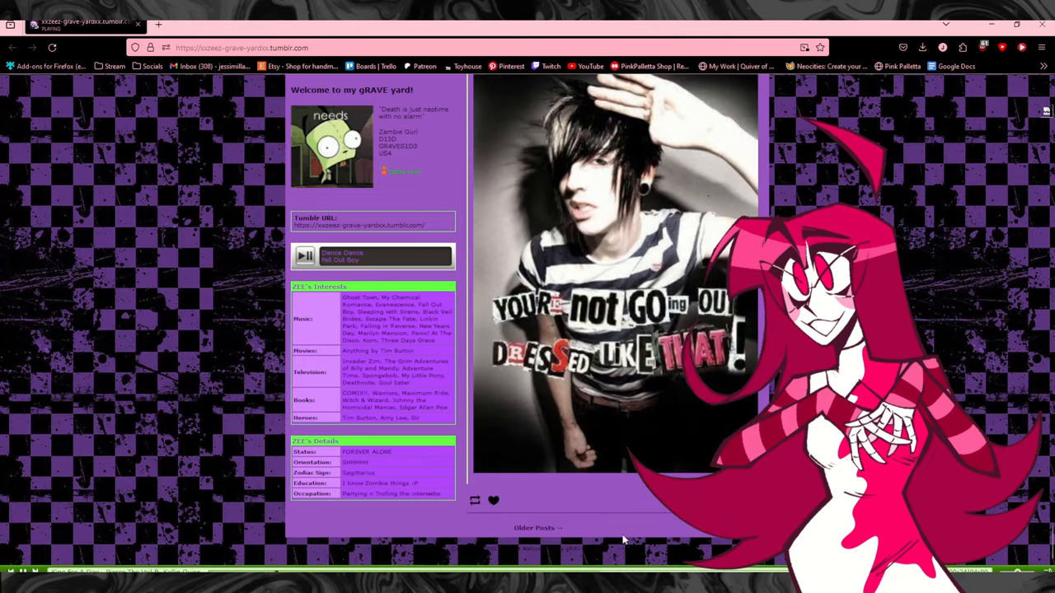
Step: Load page 2 of the blog's older posts and scroll down through it
left_click(538, 528)
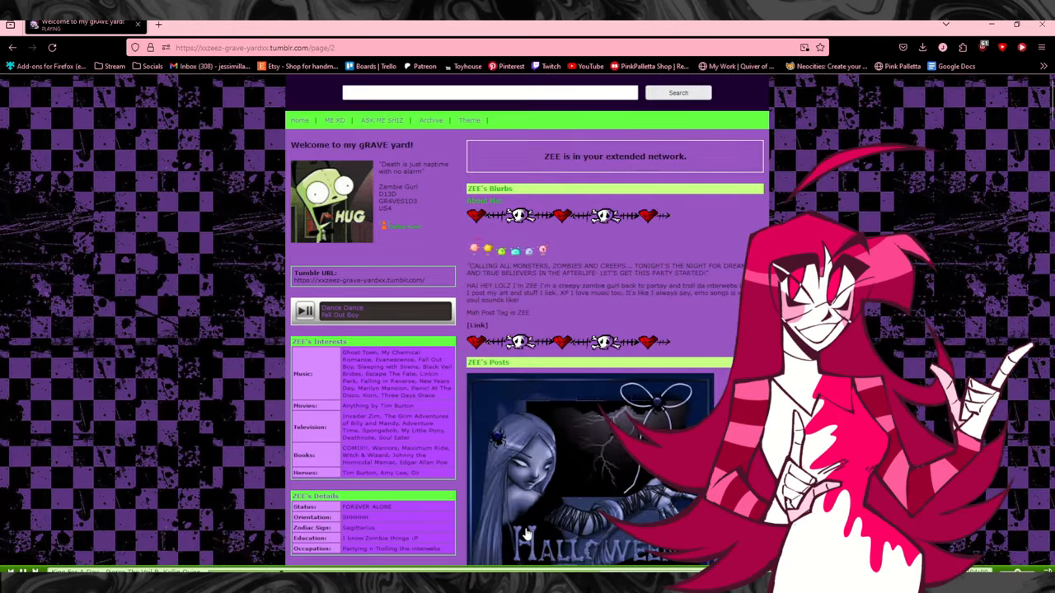
scroll("down", 3)
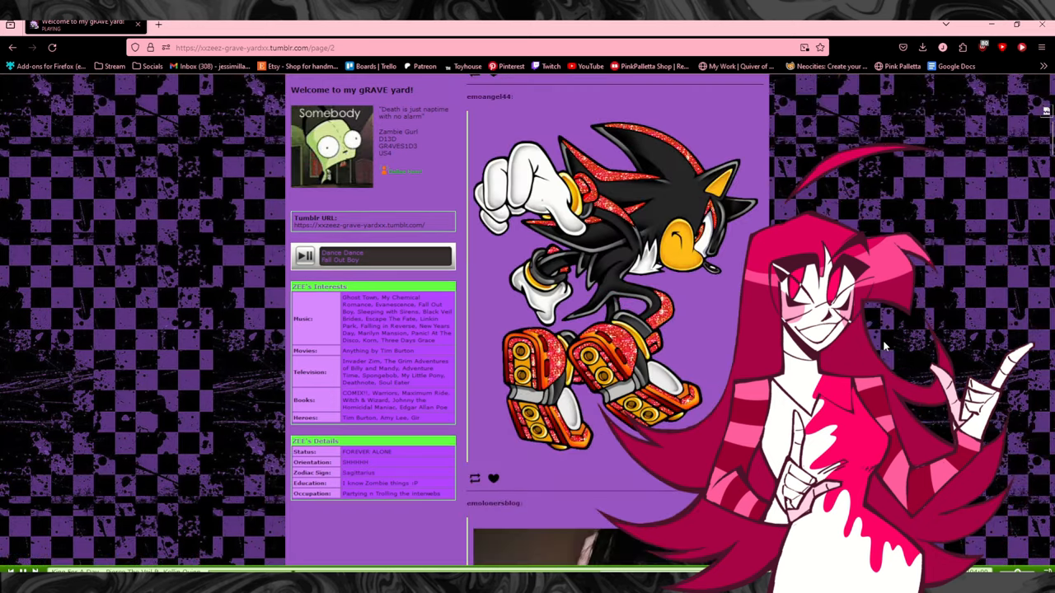
scroll("down", 3)
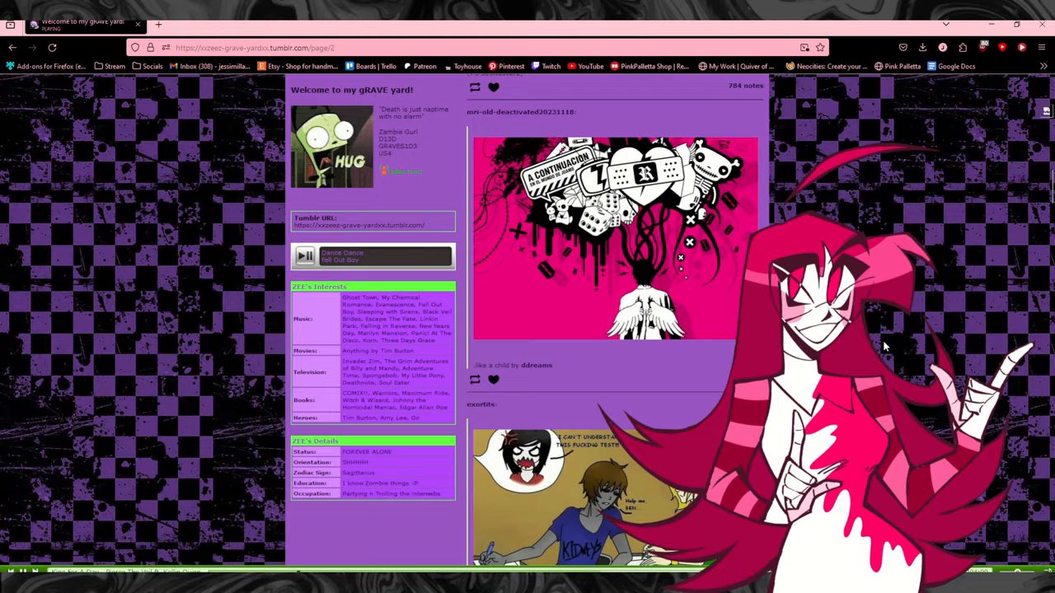
scroll("down", 3)
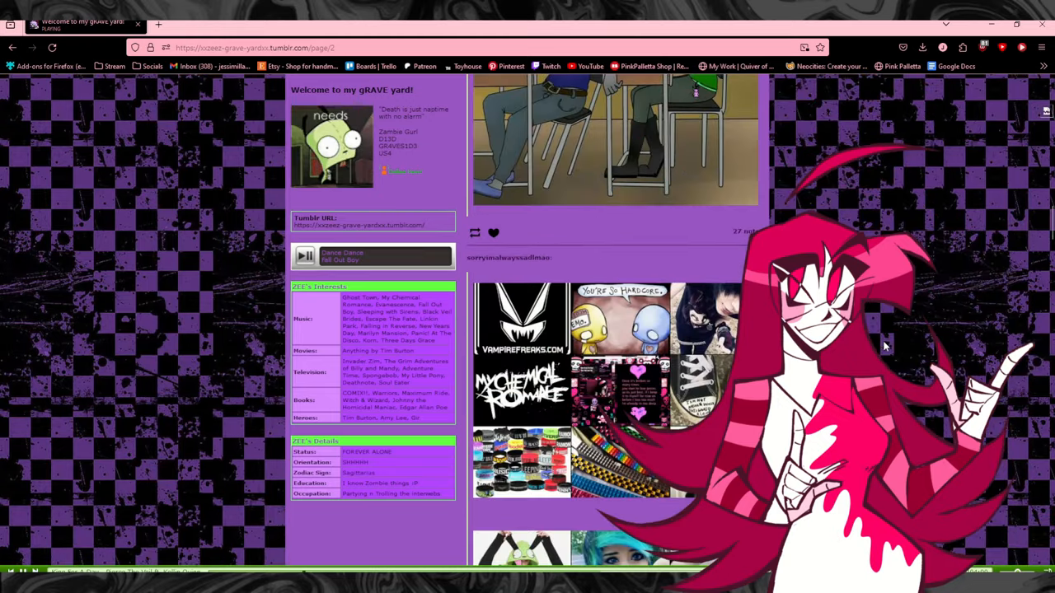
scroll("down", 3)
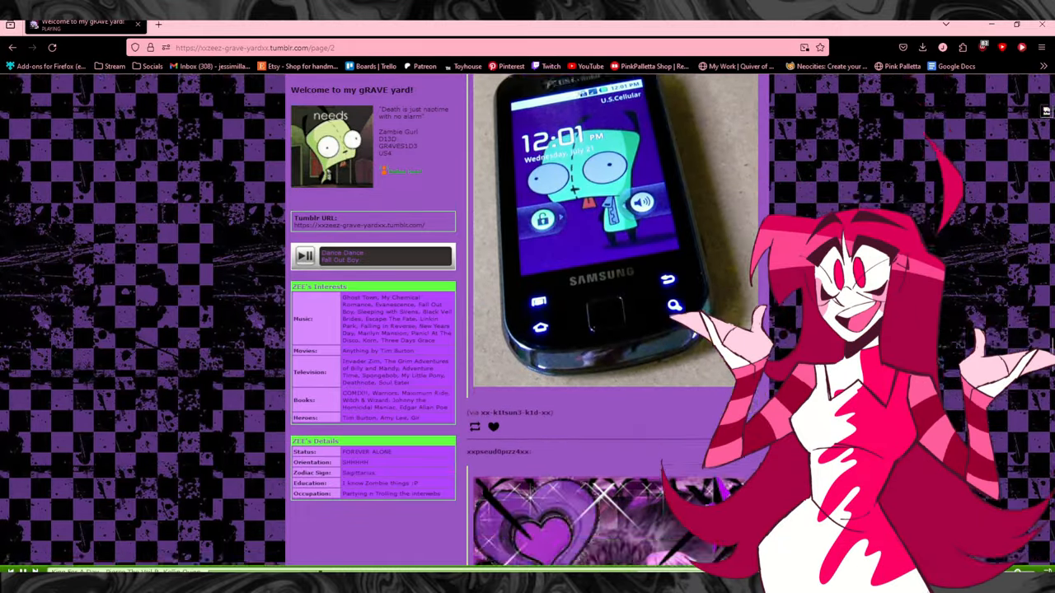
scroll("down", 3)
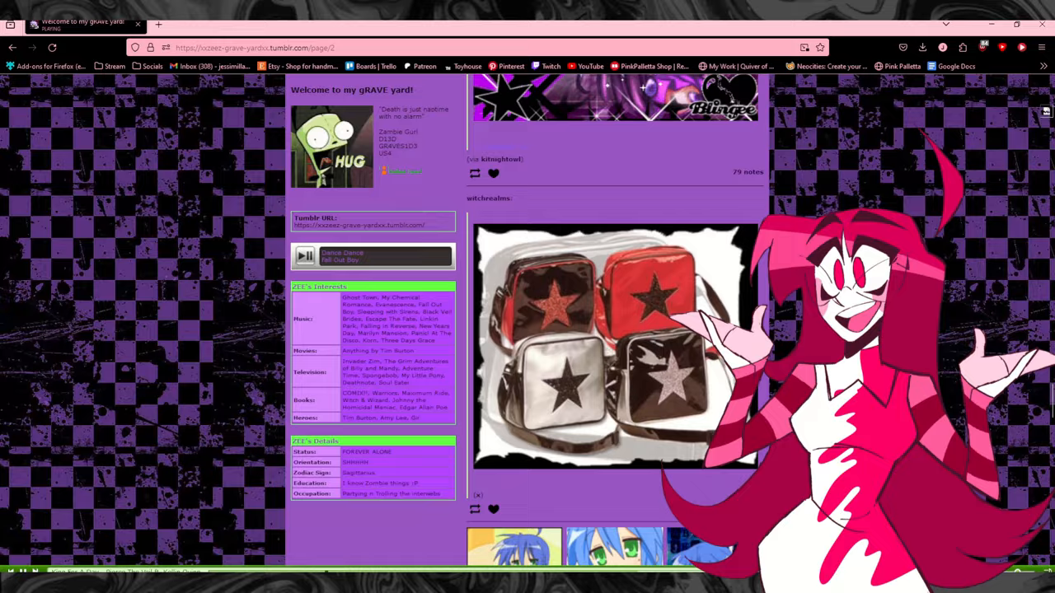
scroll("down", 3)
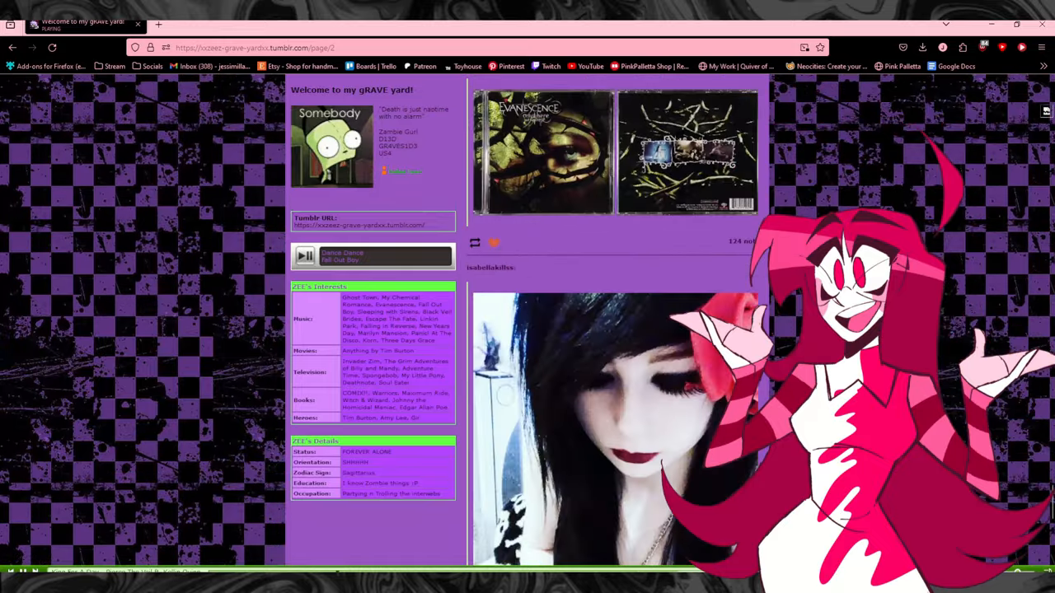
scroll("down", 3)
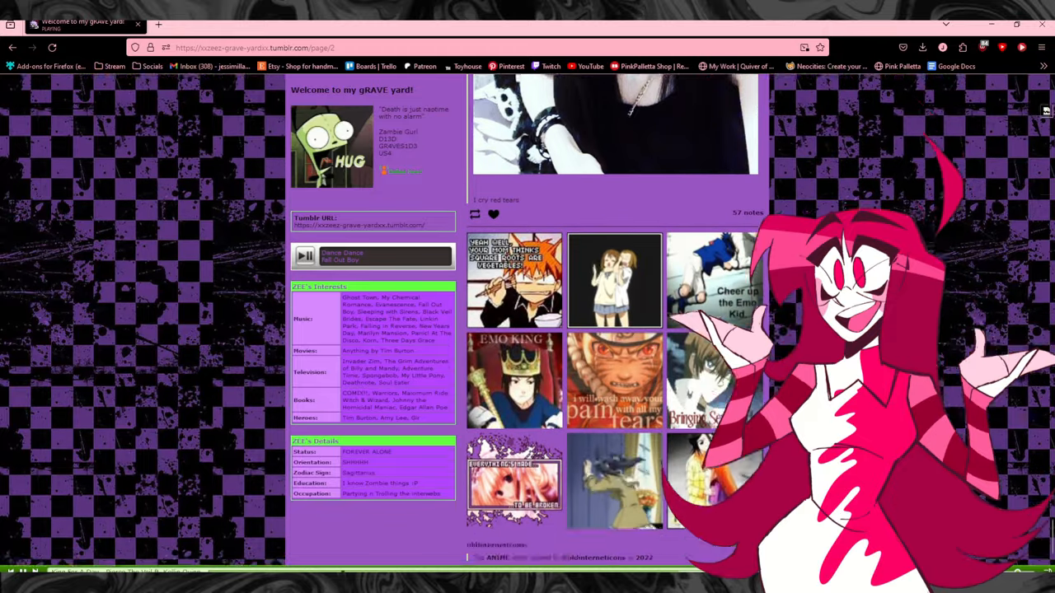
scroll("down", 3)
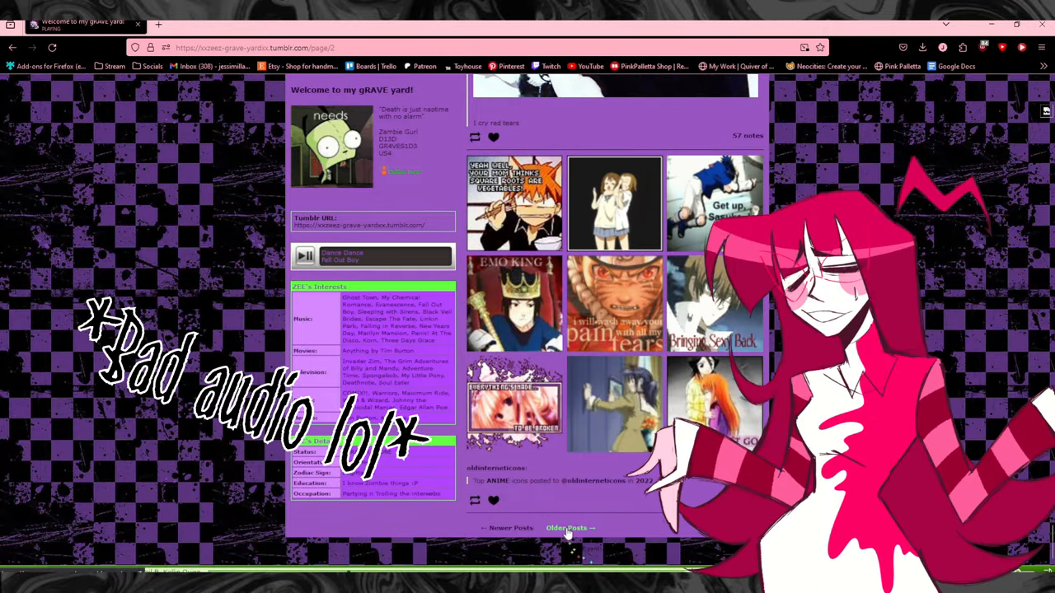
Step: Go on to page 3 of older posts and scroll through its feed
left_click(567, 528)
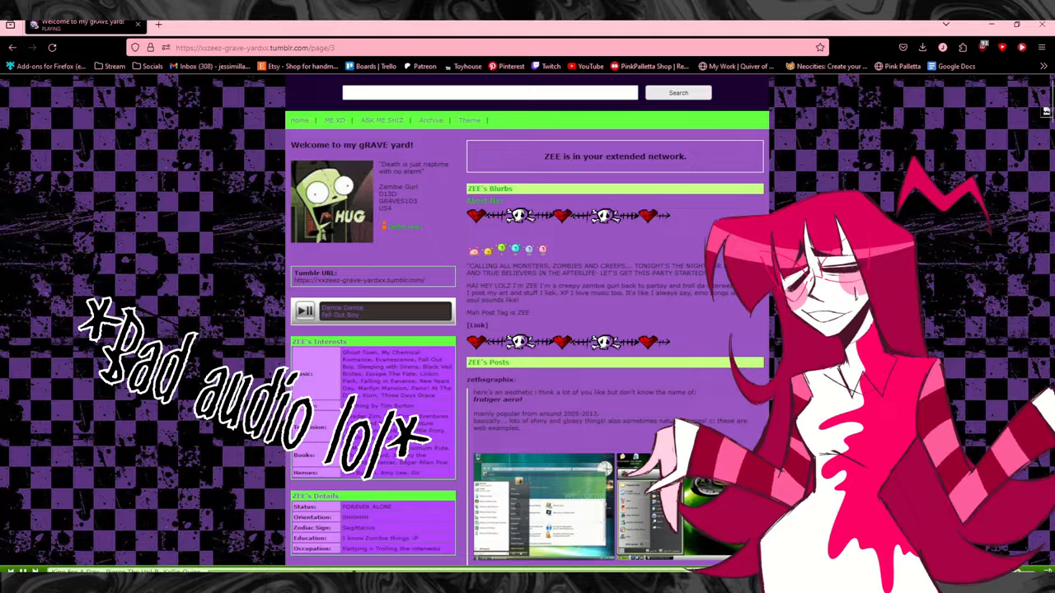
scroll("down", 3)
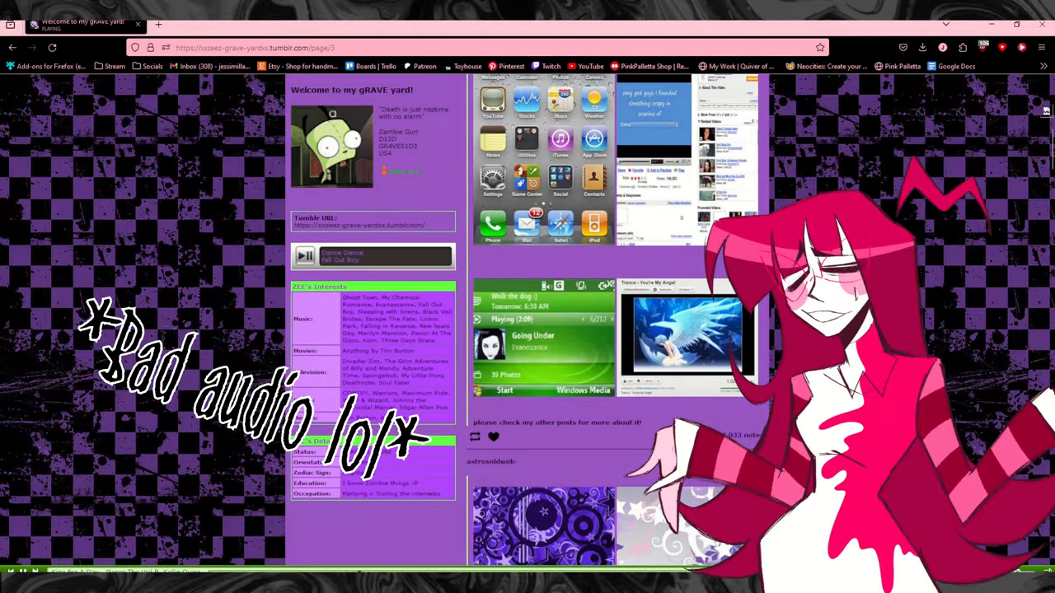
scroll("down", 3)
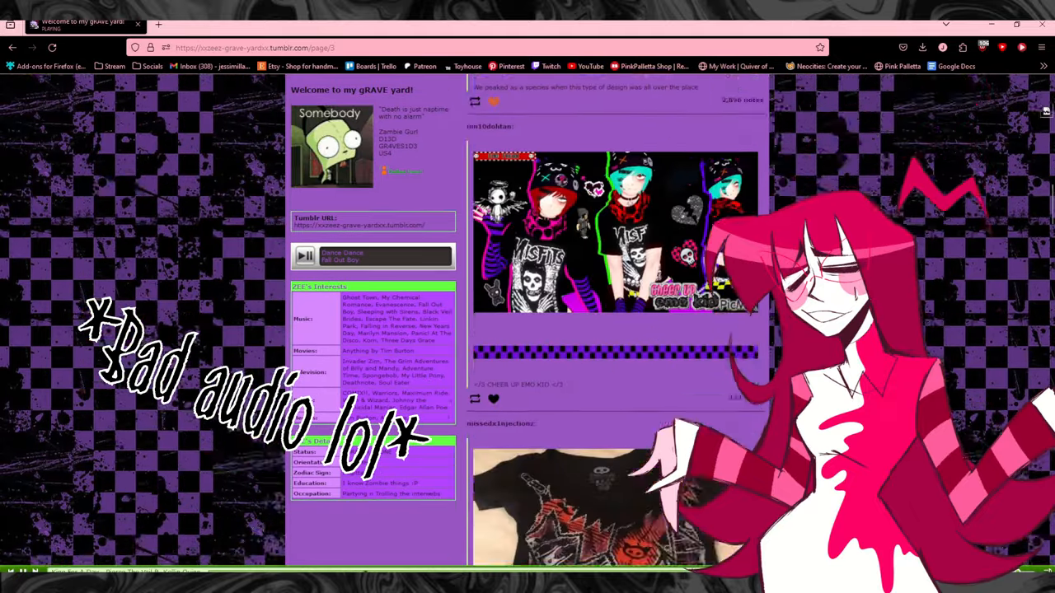
scroll("down", 3)
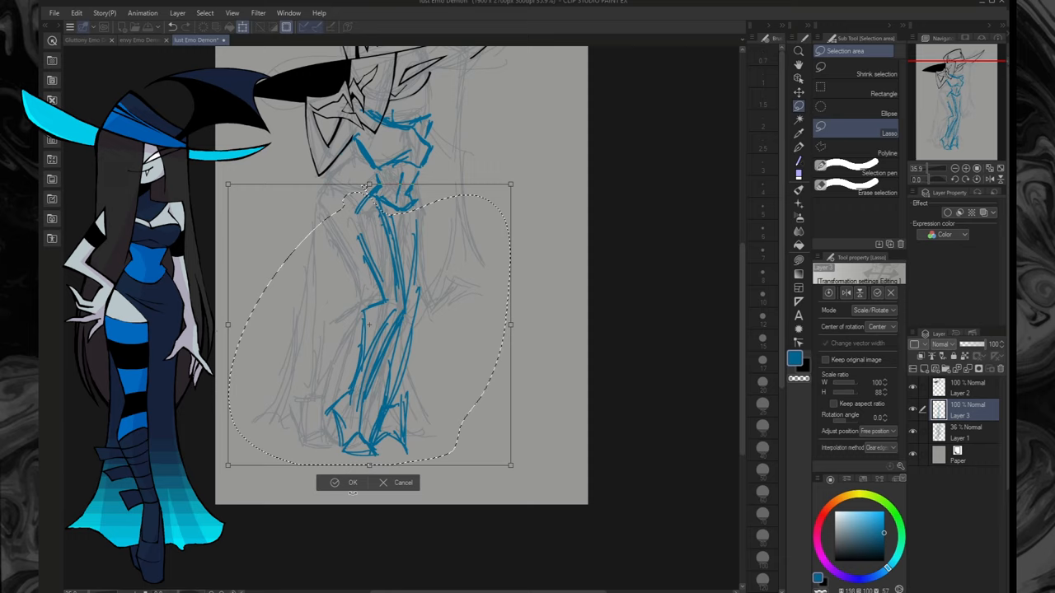
Step: Rescale the lust demon sketch and the inked hand shape, confirming each transform
left_click(353, 482)
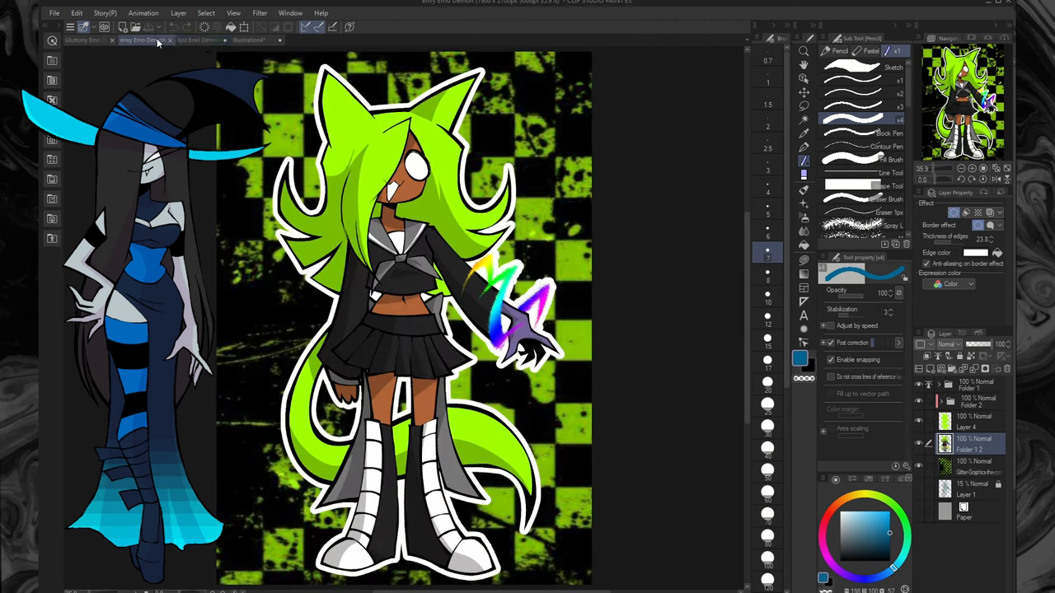
left_click(198, 39)
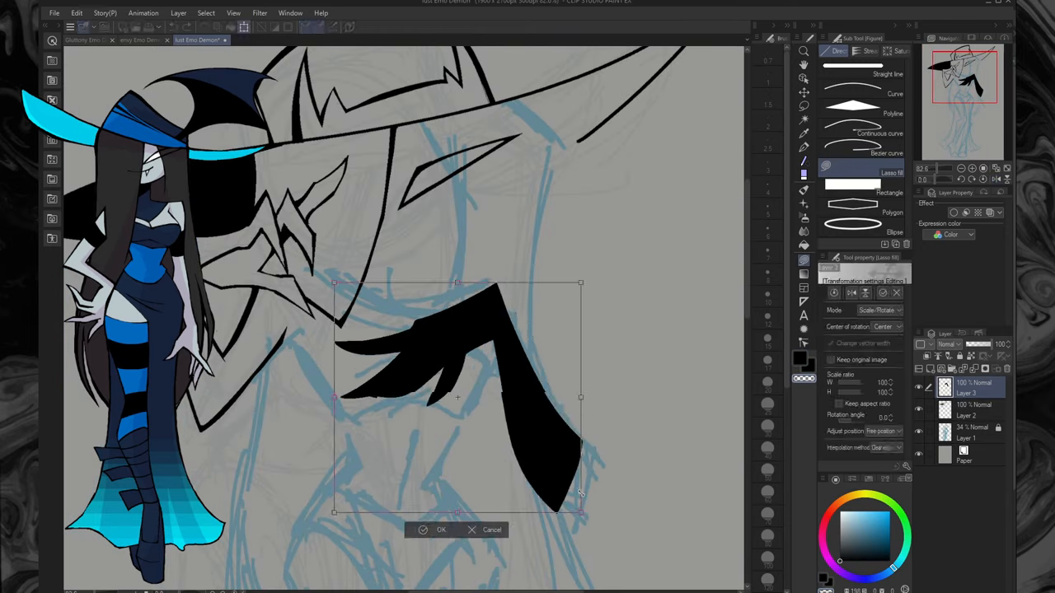
left_click(441, 529)
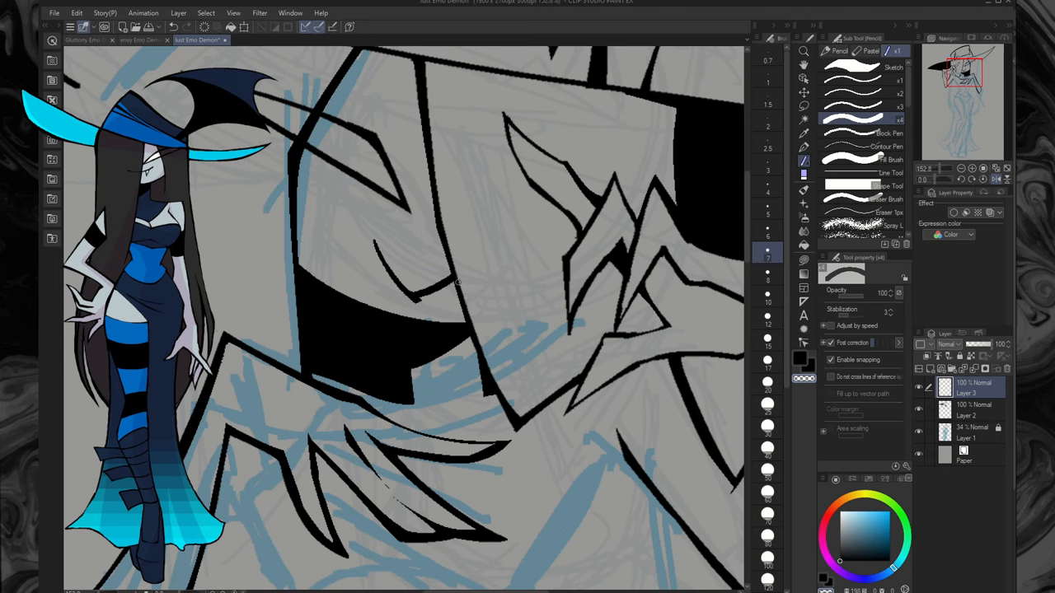
left_click(804, 52)
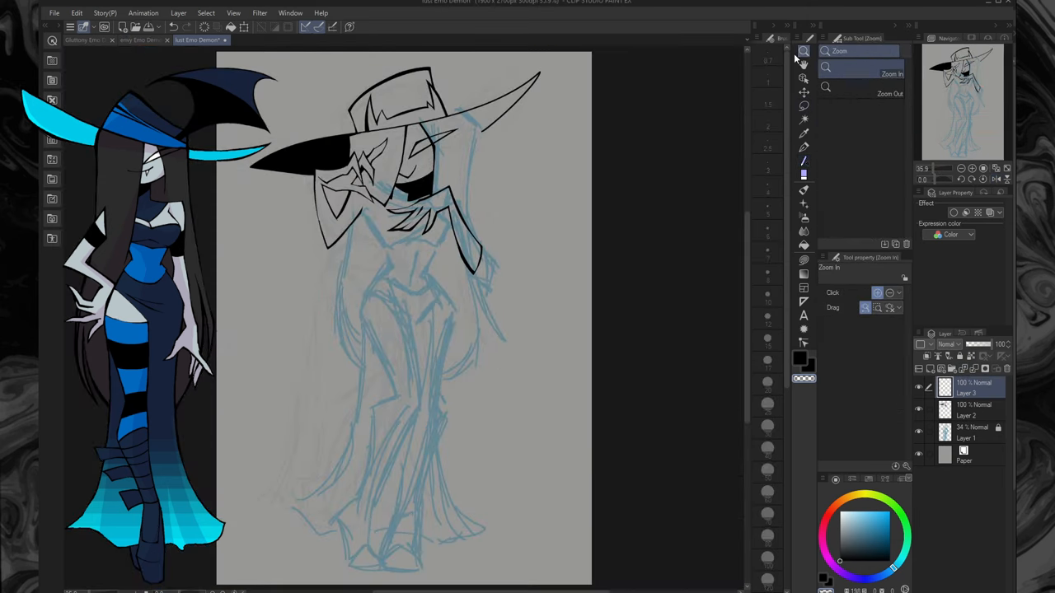
Step: Ink the laced corset and heeled legs, and fill the long skirt solid black
left_click(252, 40)
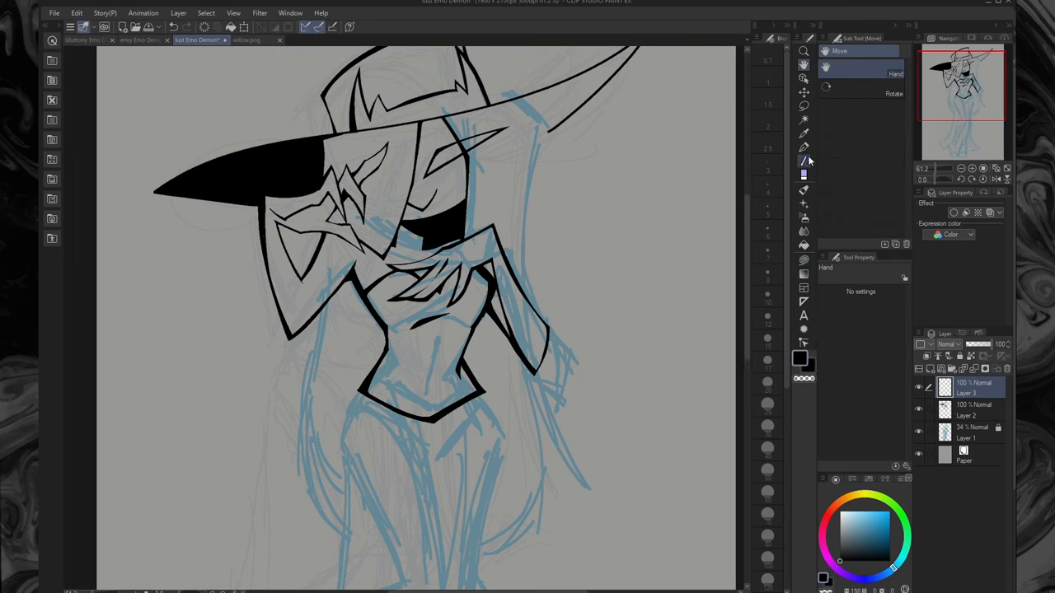
left_click(804, 160)
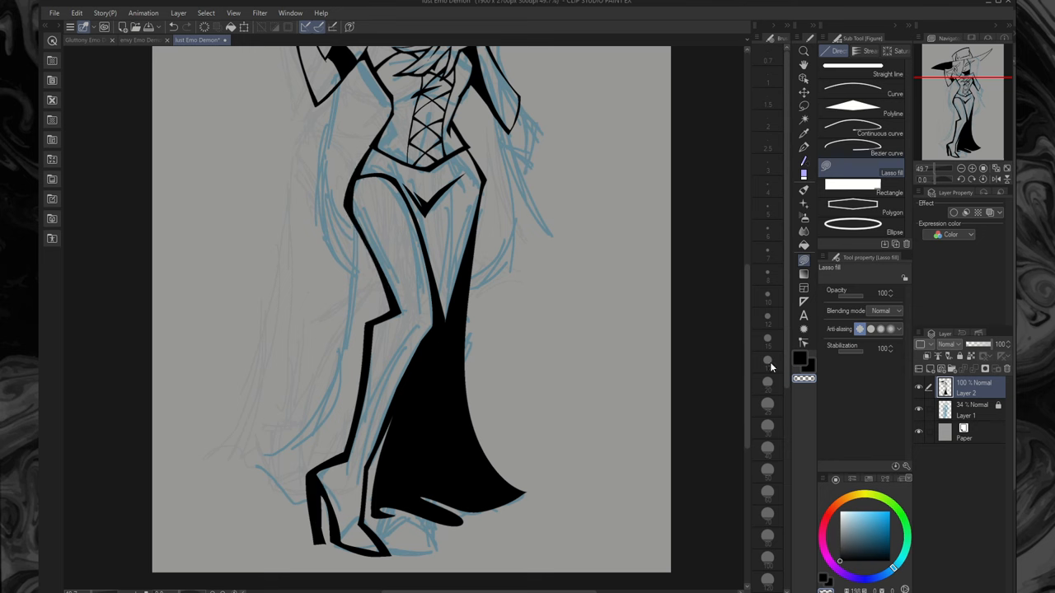
left_click(952, 368)
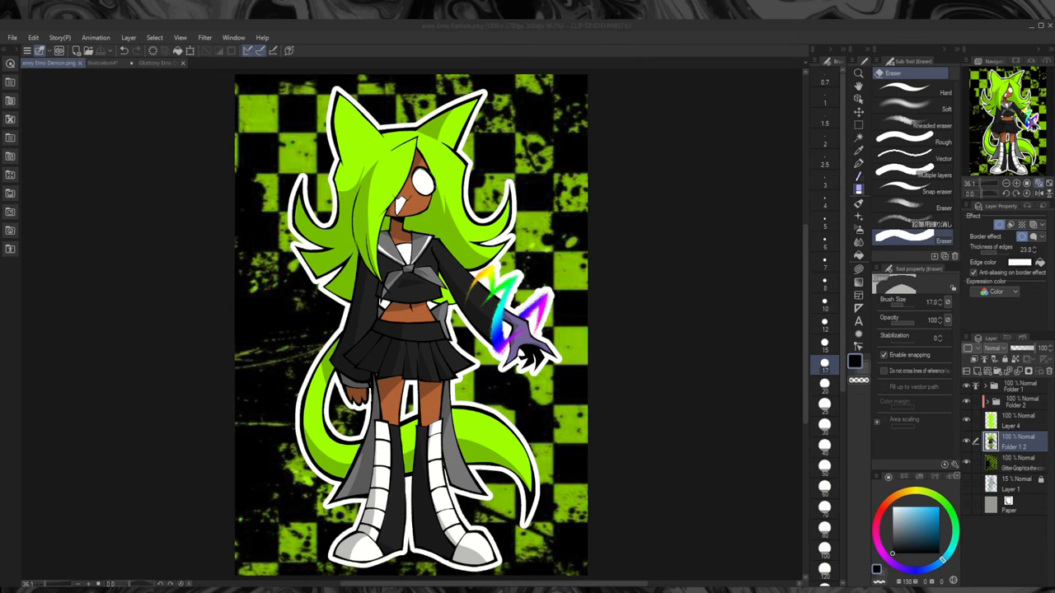
mouse_move(134, 329)
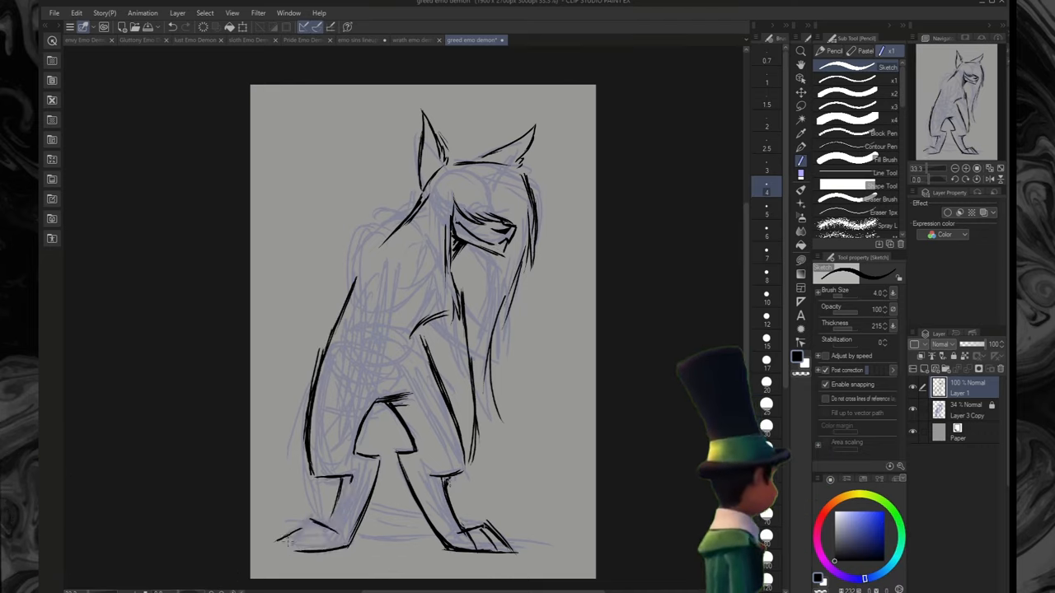
Step: Switch from the green-haired envy demon tab to the 'emo sins lineup' canvas
left_click(86, 39)
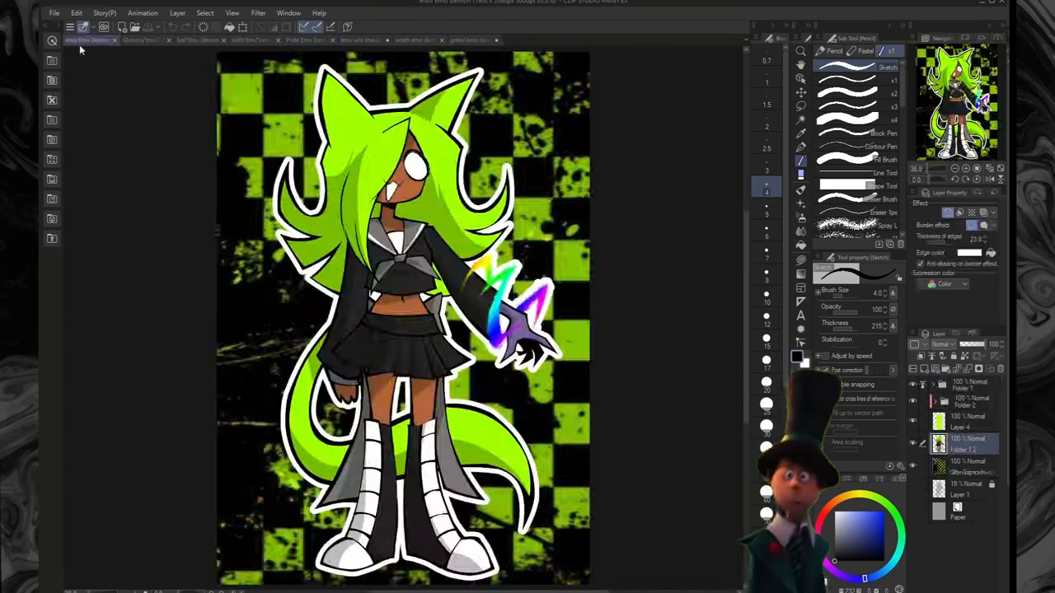
left_click(469, 39)
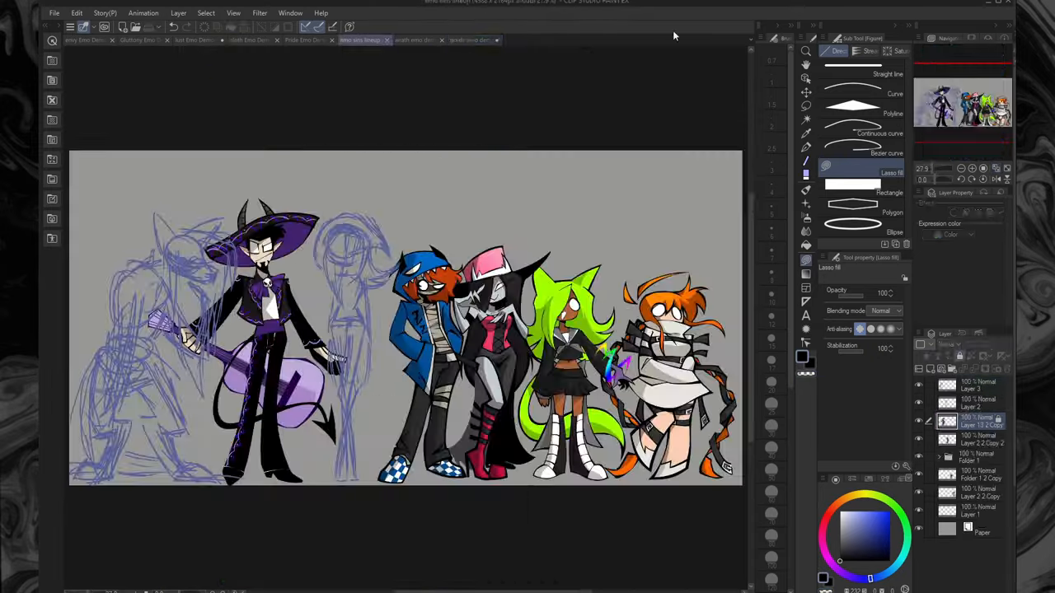
Step: Open the sloth emo demon document tab
left_click(474, 39)
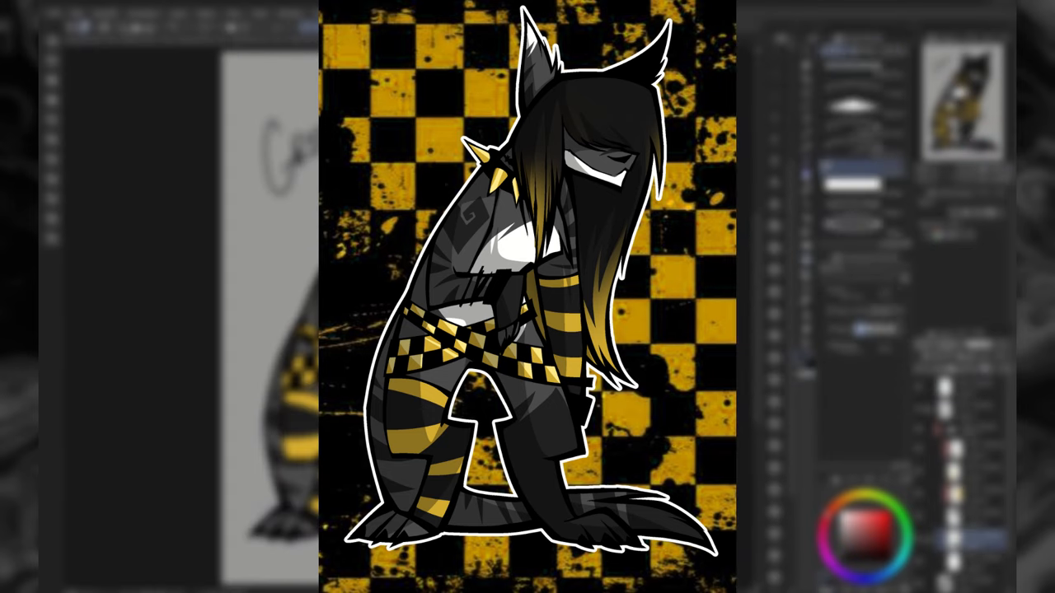
Step: Switch to the green-haired demon drawing on the plain grey canvas
left_click(861, 528)
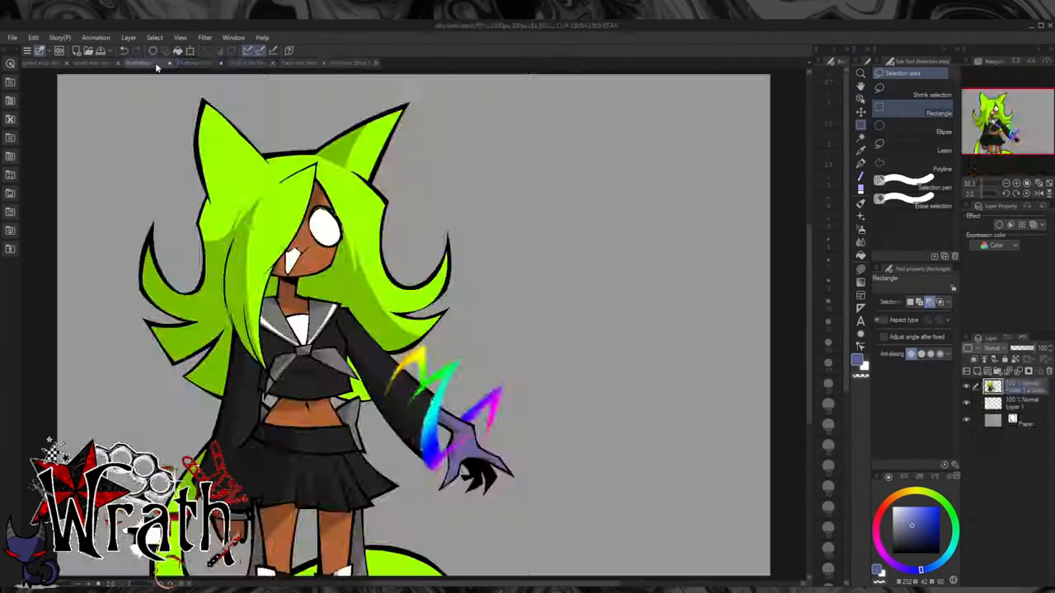
Step: Return to the lineup illustration and confirm resizing the orange-haired demon
left_click(197, 62)
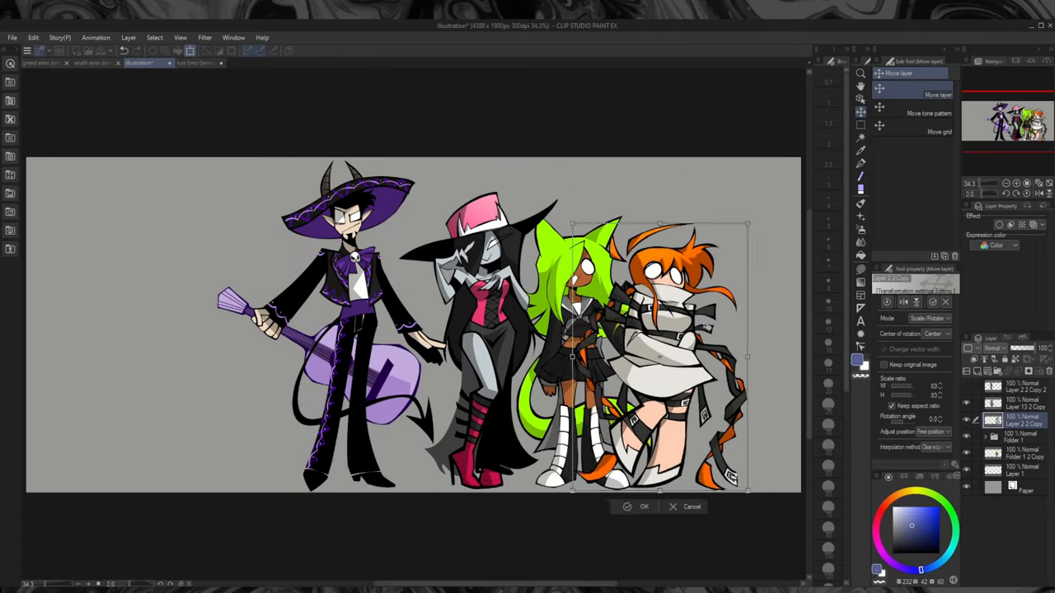
left_click(644, 506)
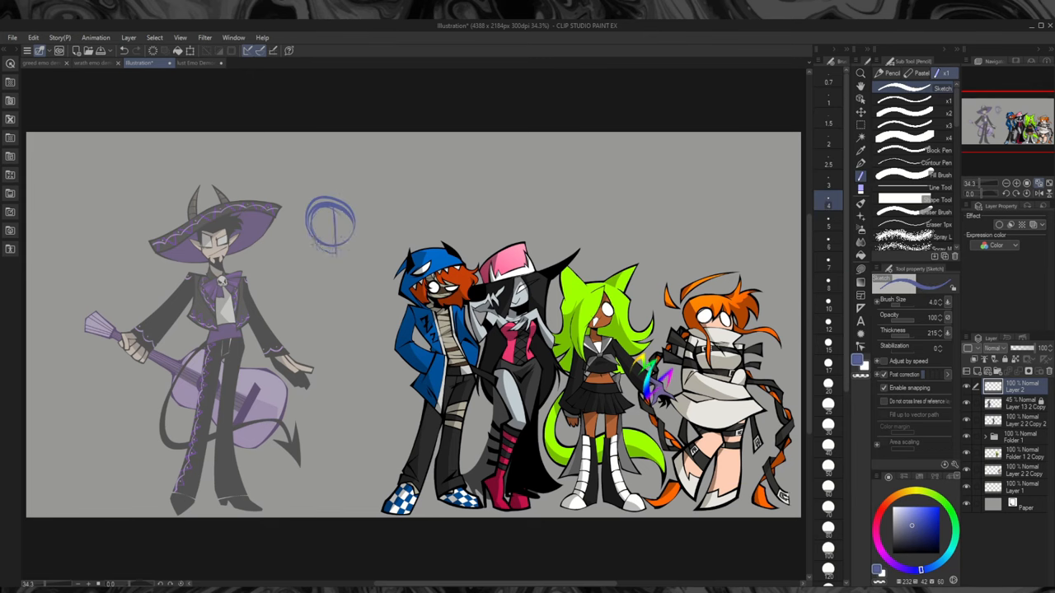
Step: Sketch rough placeholder figures beside the purple demon, then open the wrath emo demon tab
left_click_drag(329, 214, 334, 305)
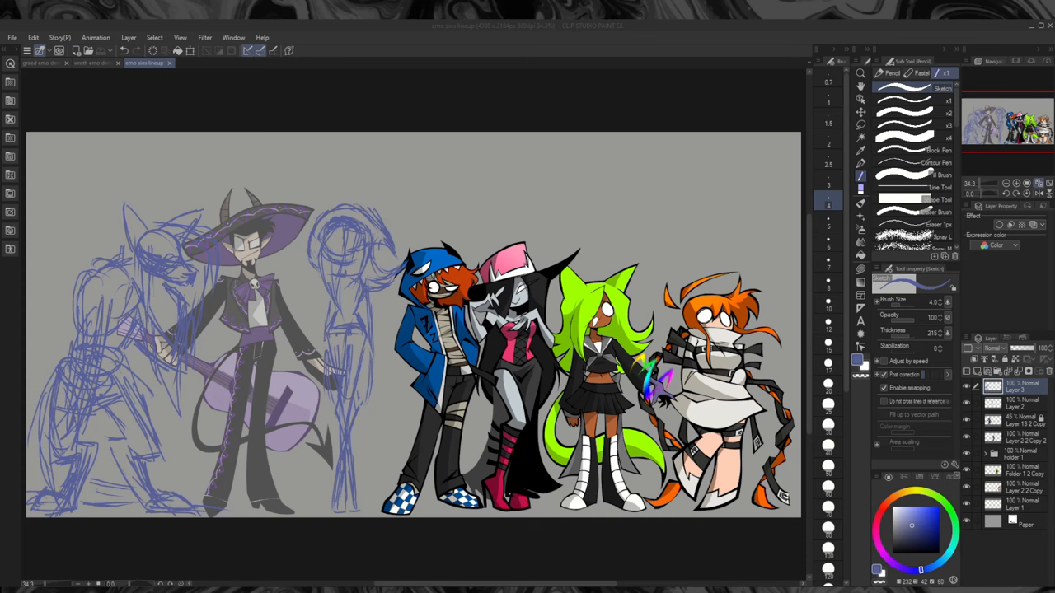
left_click(366, 39)
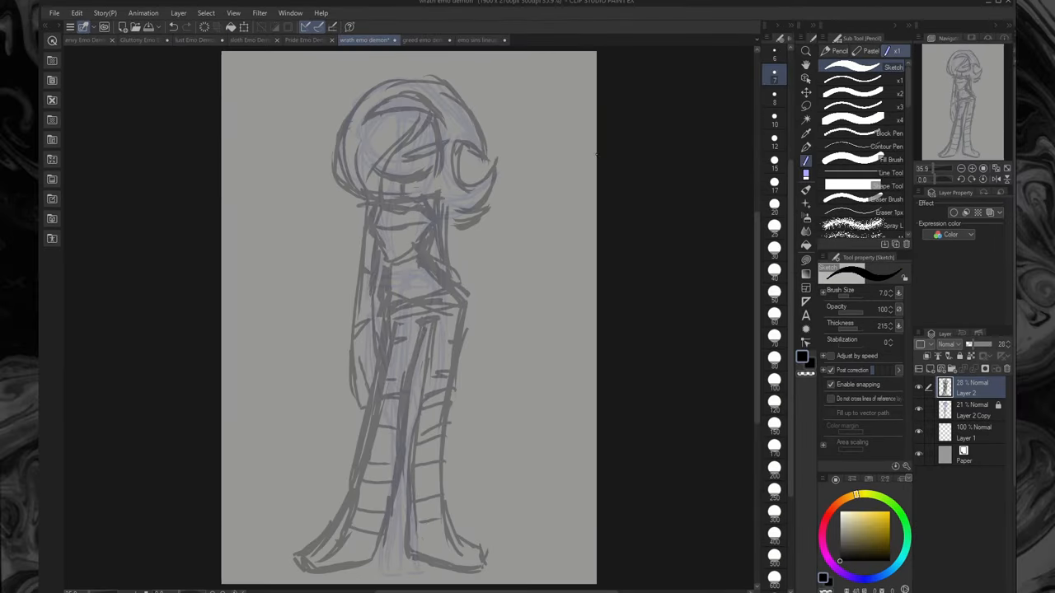
Step: Glance at the lineup canvas, then return to the Wrath demon drawing
left_click(470, 40)
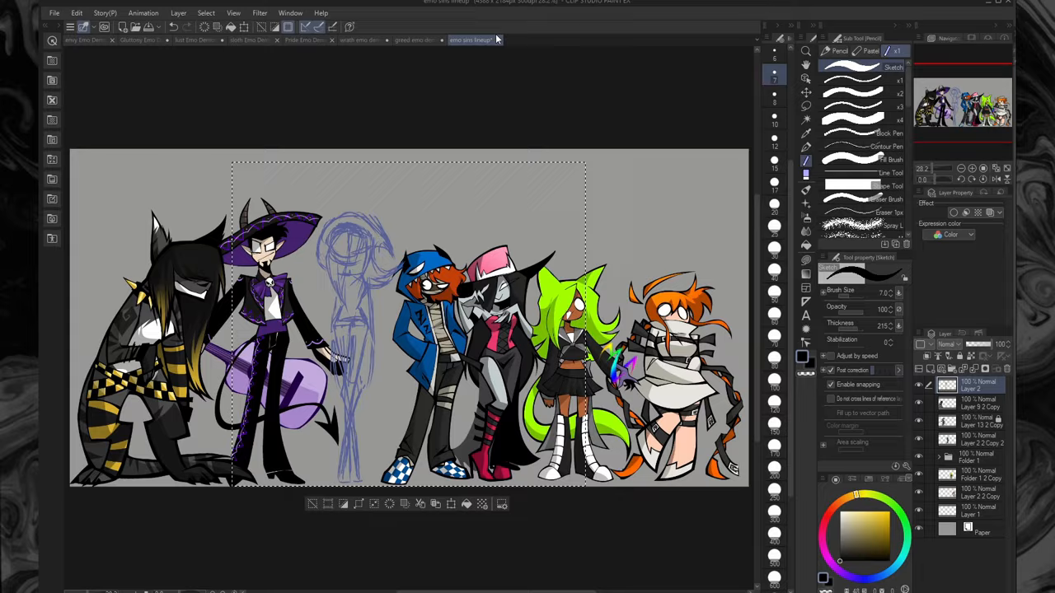
left_click(363, 39)
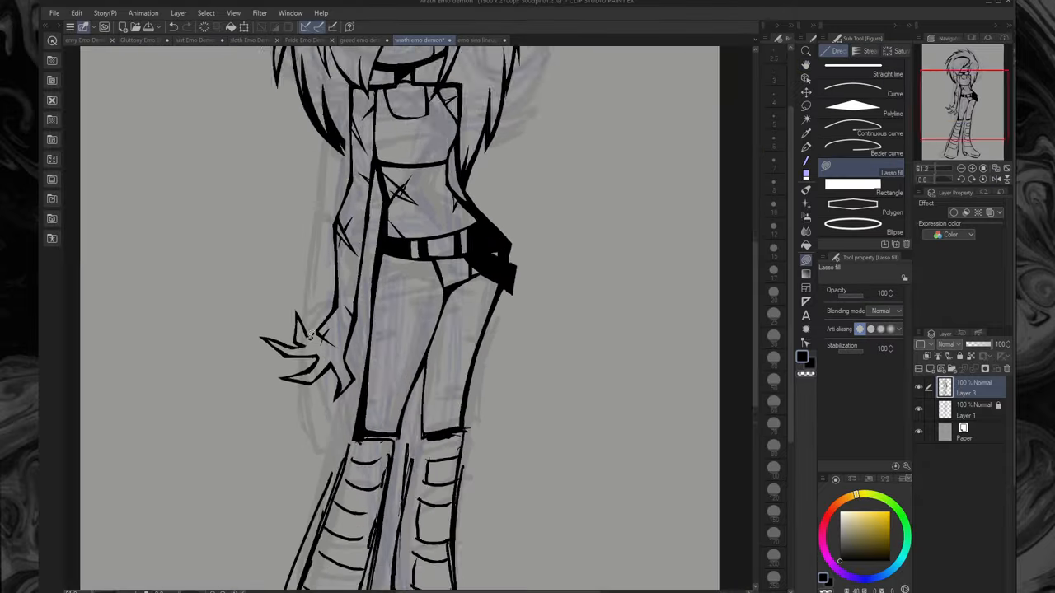
Step: Bring the coloured blonde, red-clad Wrath demon into the lineup canvas beside the purple demon
scroll("down", 3)
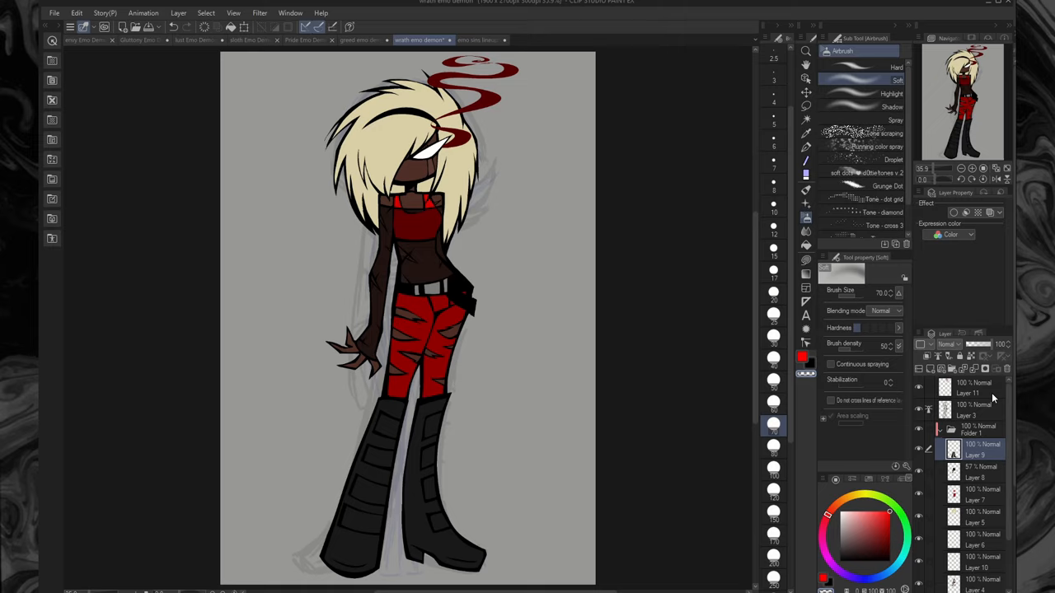
left_click(469, 40)
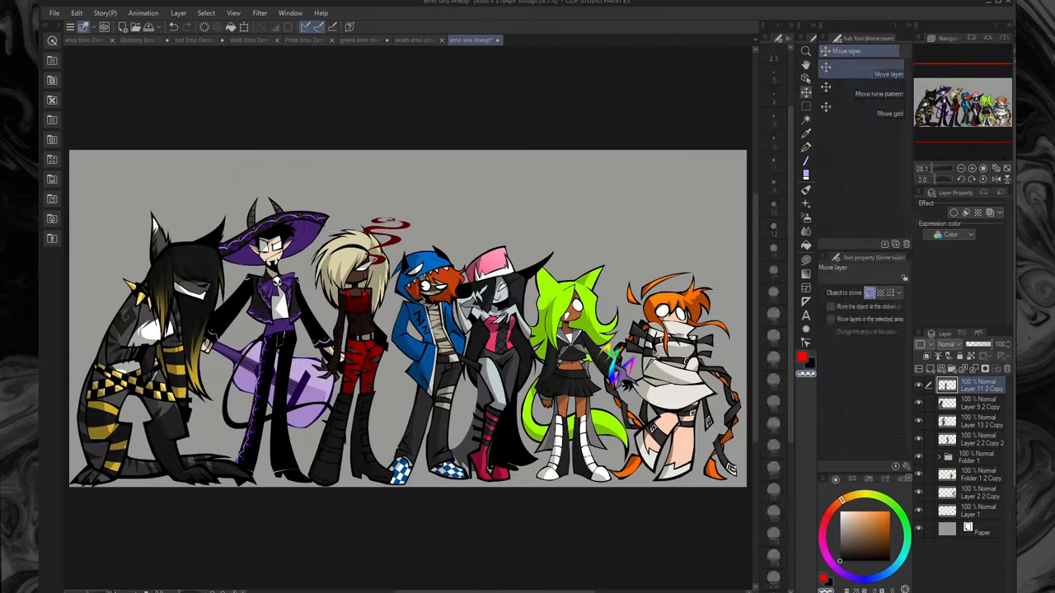